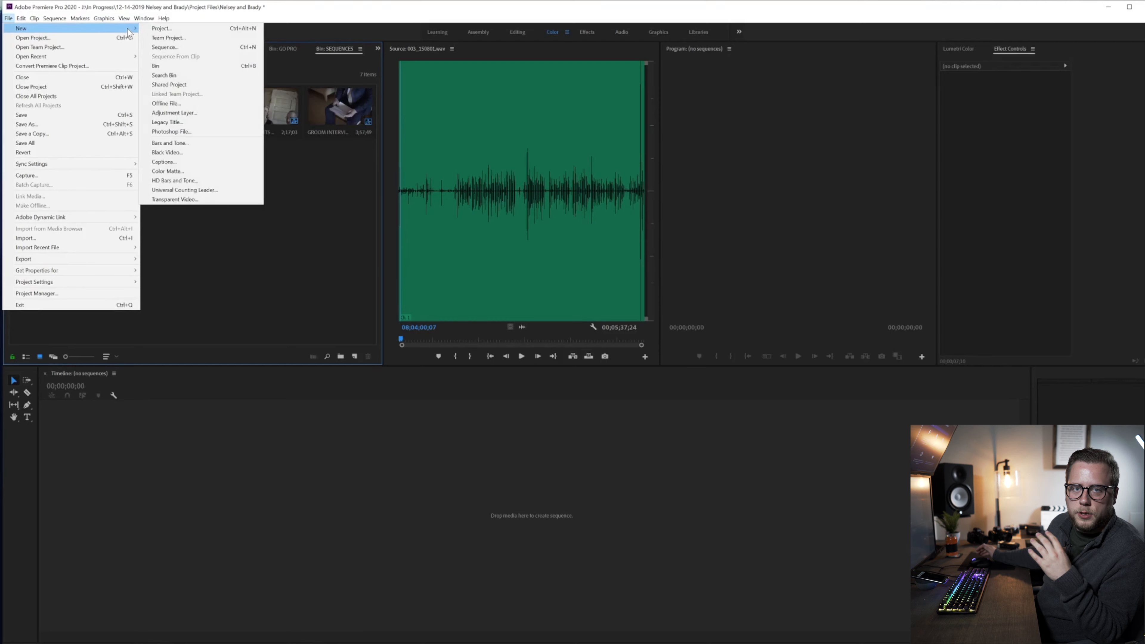
mouse_move(164, 47)
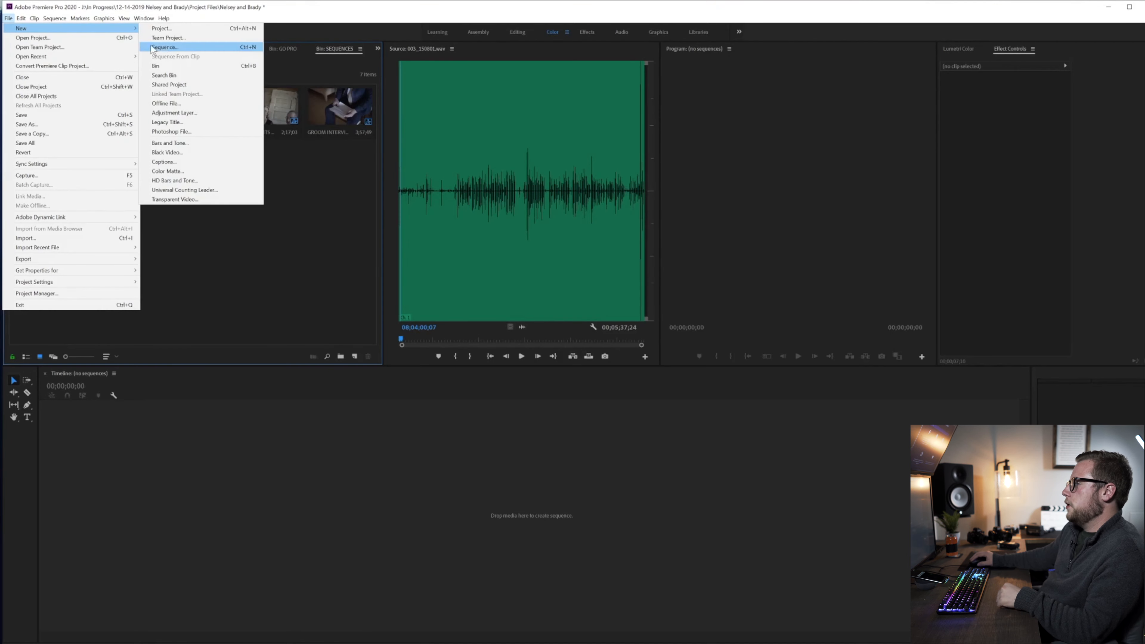
- Start a new sequence from the File menu, bringing up the New Sequence presets
click(164, 47)
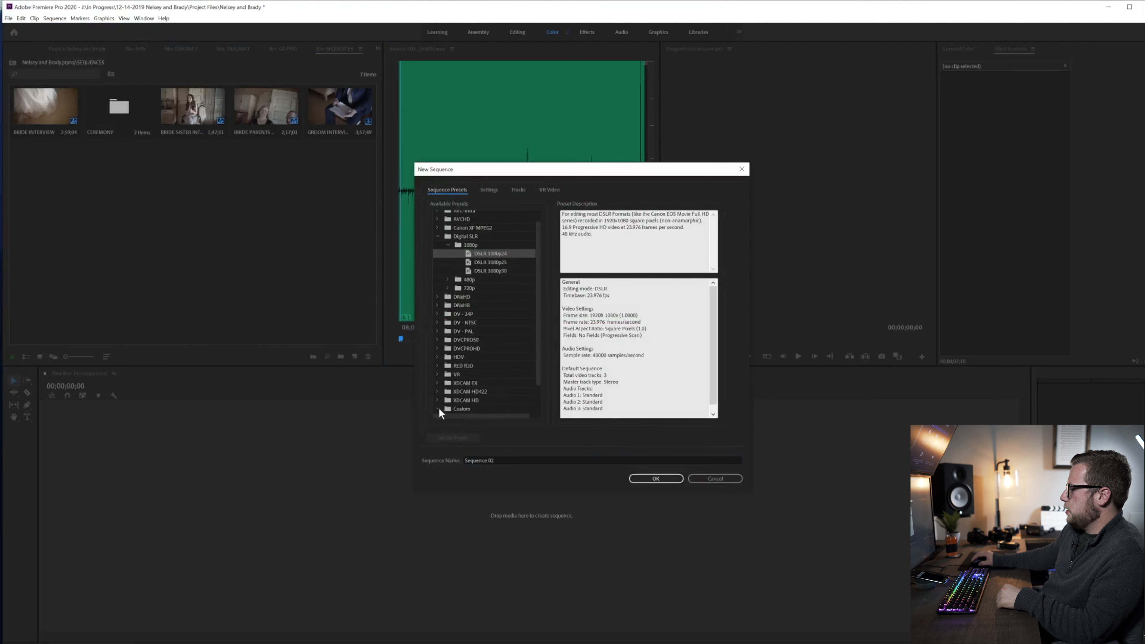
mouse_move(480, 254)
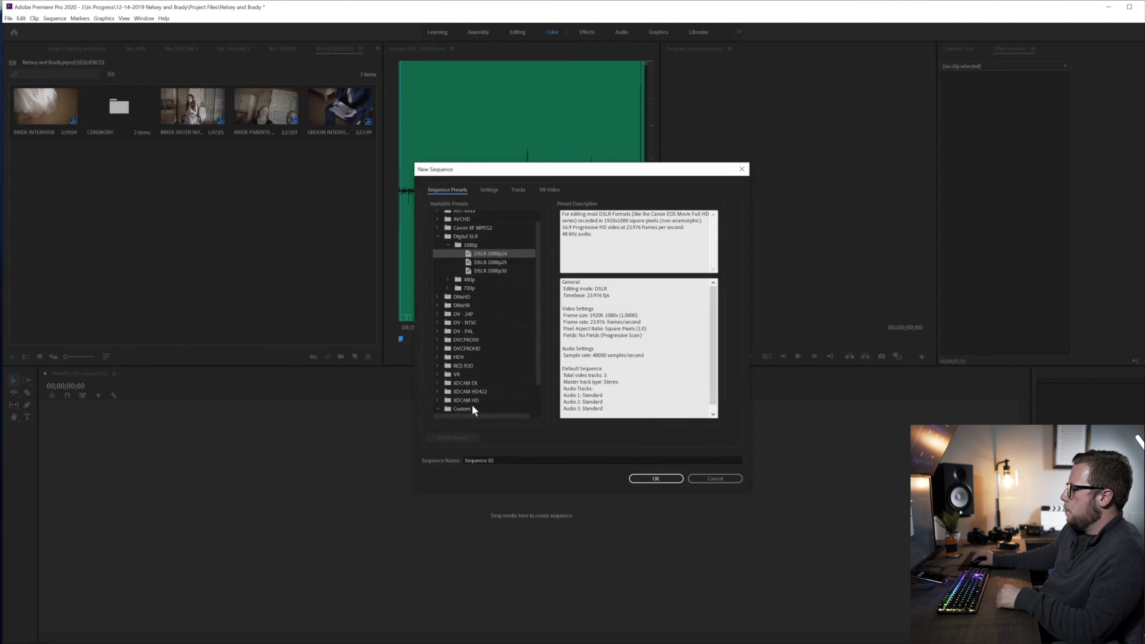
- Create a sequence named 'Highlight Film' from the custom 4K 2.35 preset
click(462, 408)
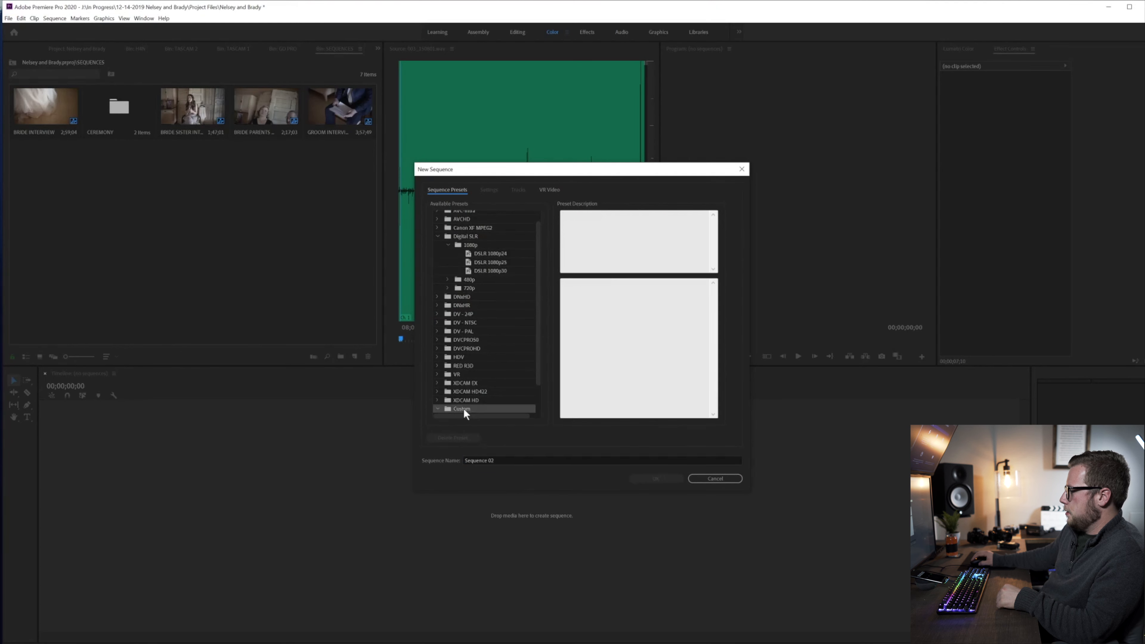
click(472, 383)
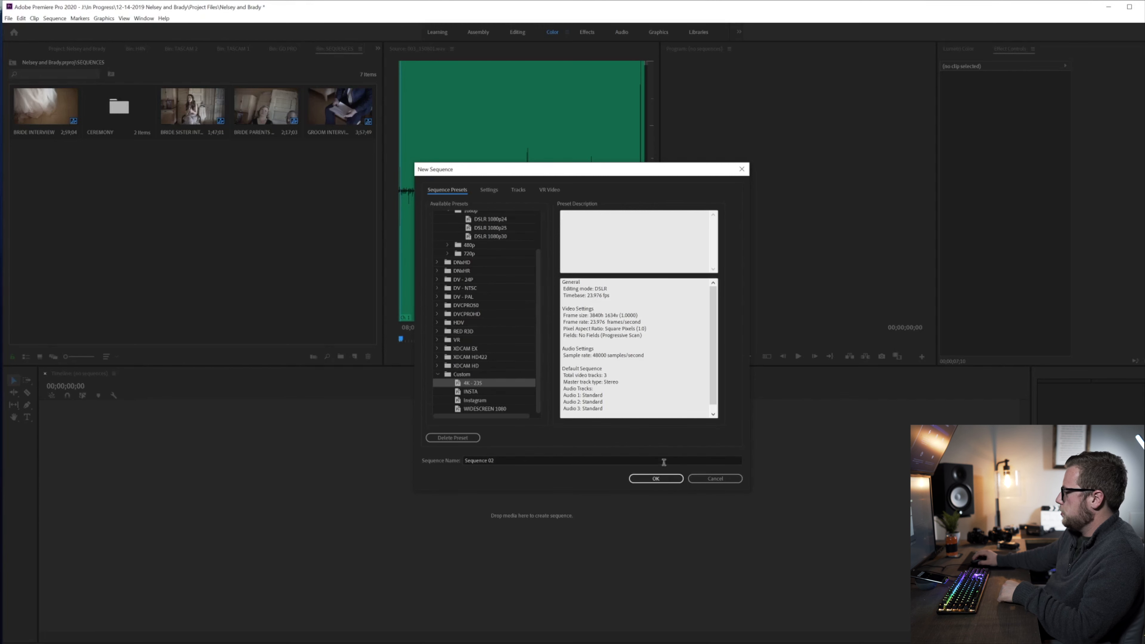
text(Hi)
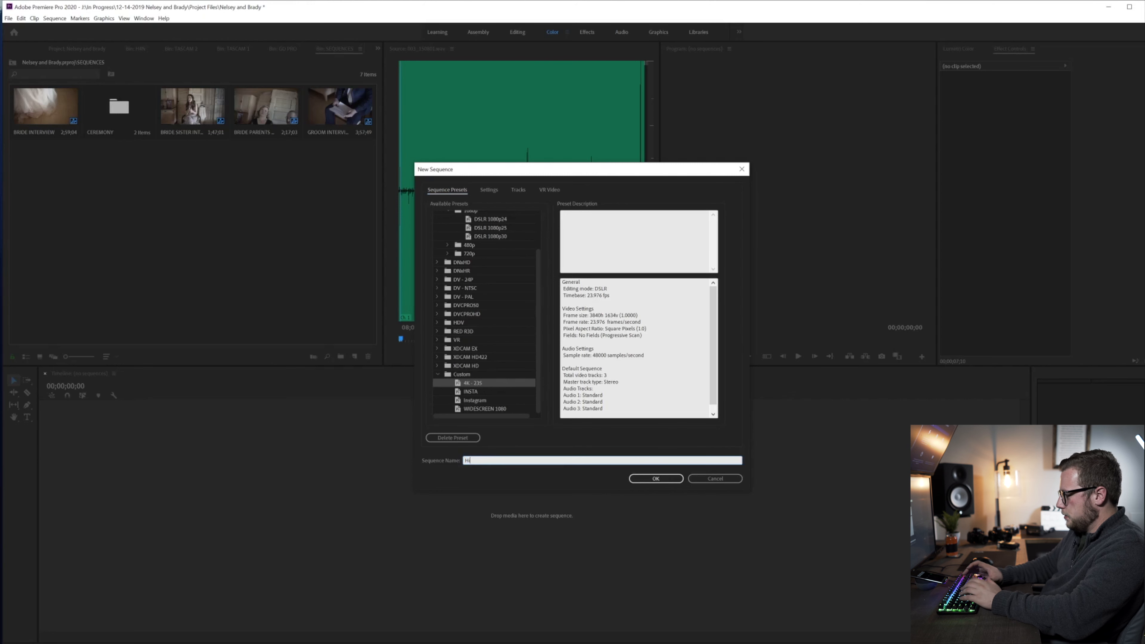
text(ighlight Film)
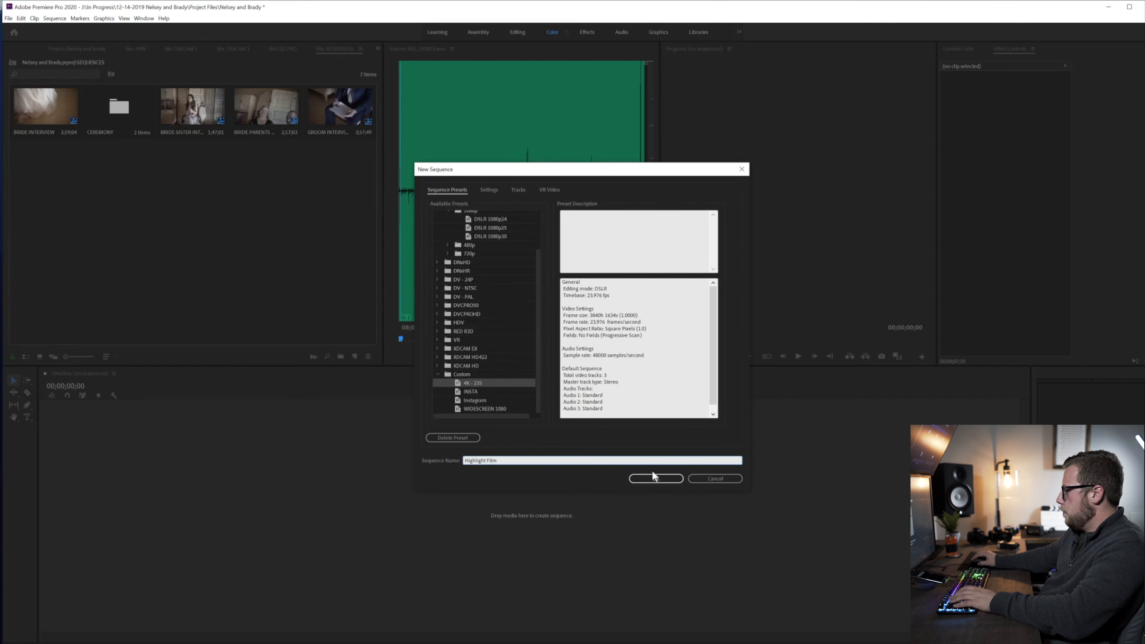
click(654, 479)
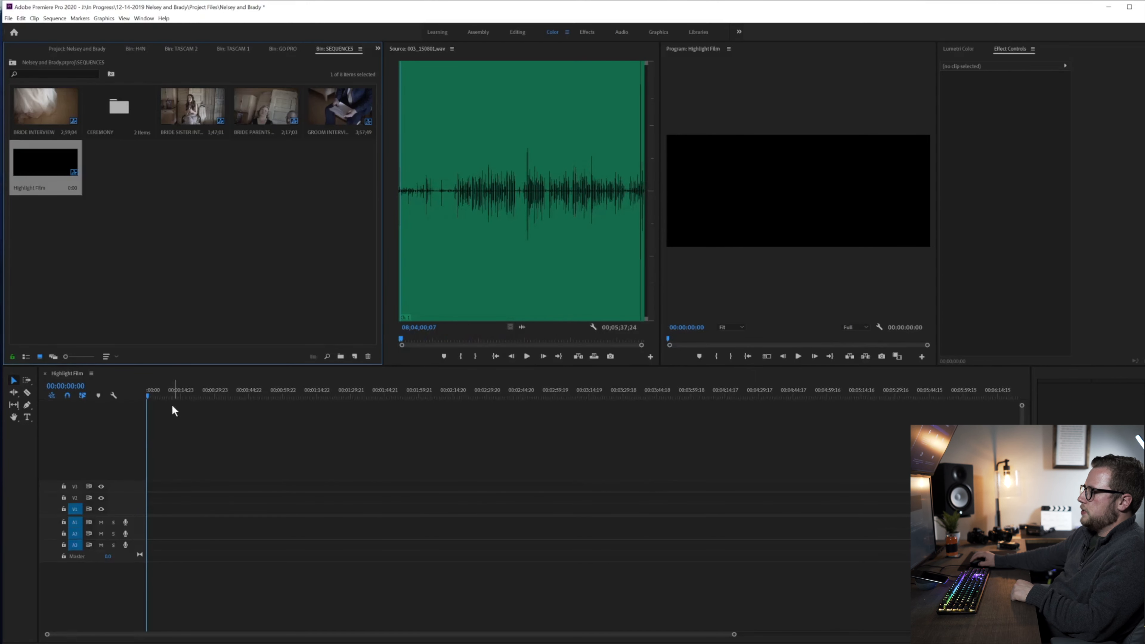
mouse_move(93, 400)
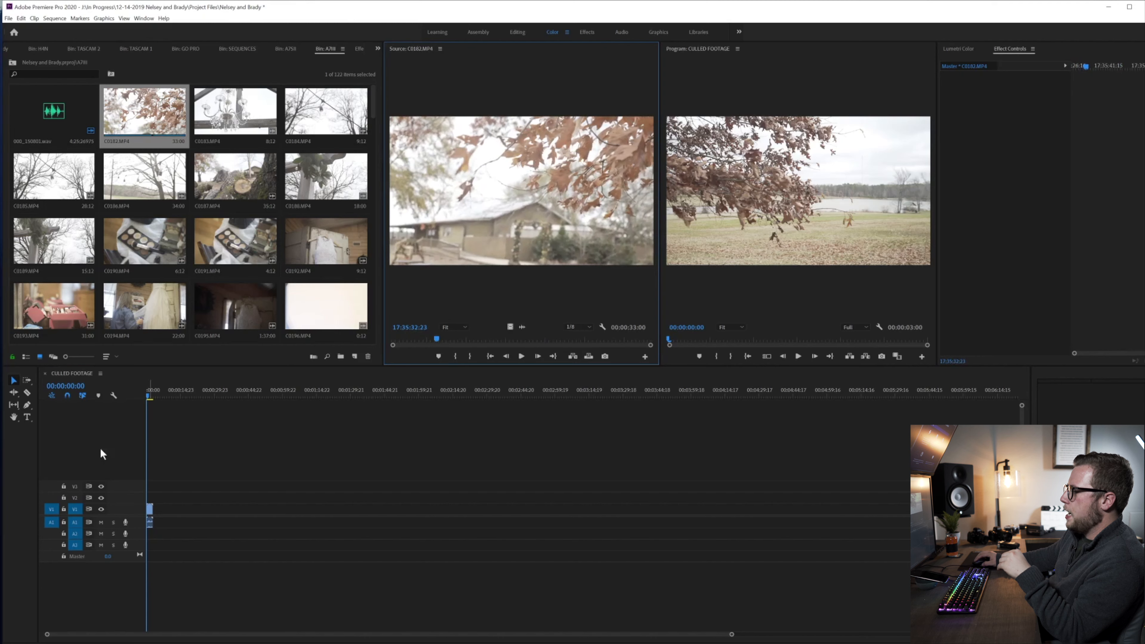
mouse_move(155, 504)
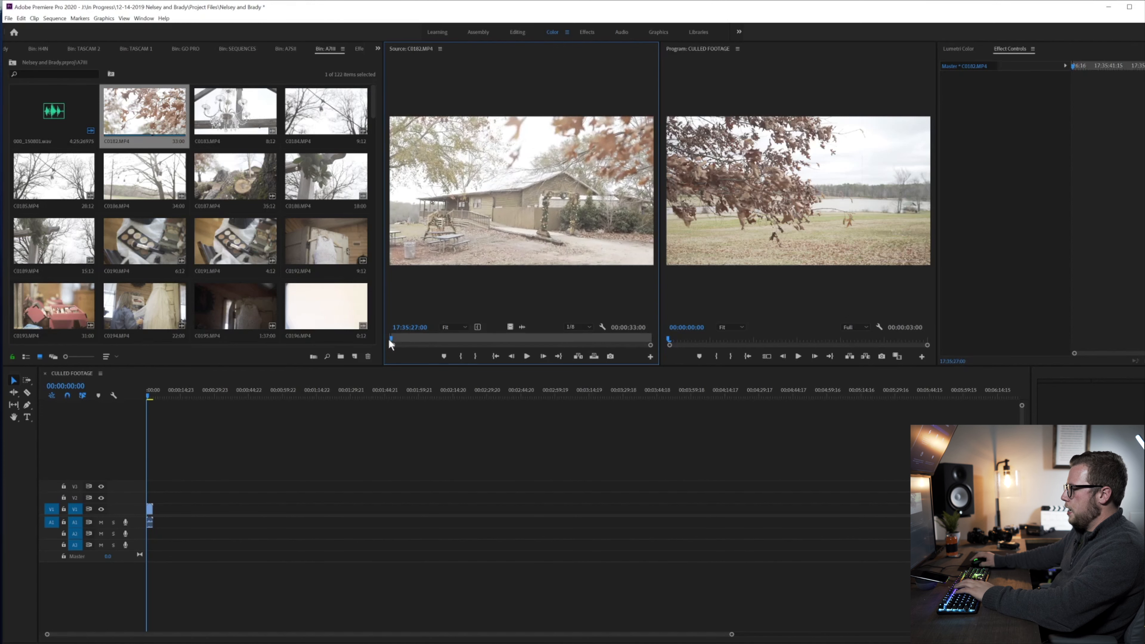
click(526, 355)
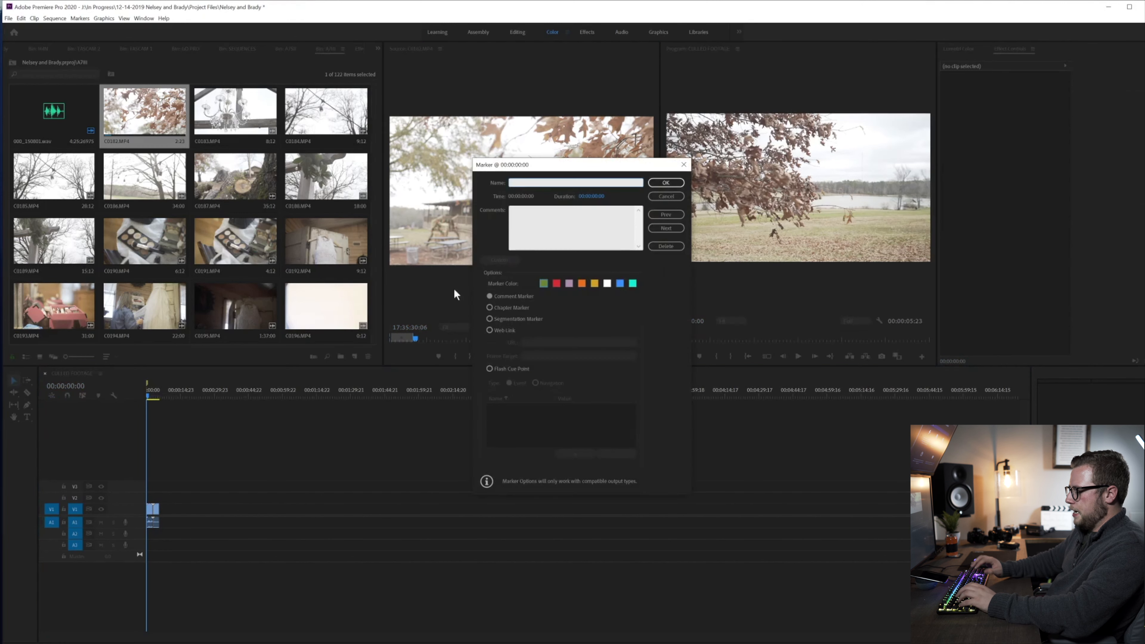
- Name the section marker ESTABLISH and continue filling CULLED FOOTAGE with color-labeled clips
text(ESTABLISH)
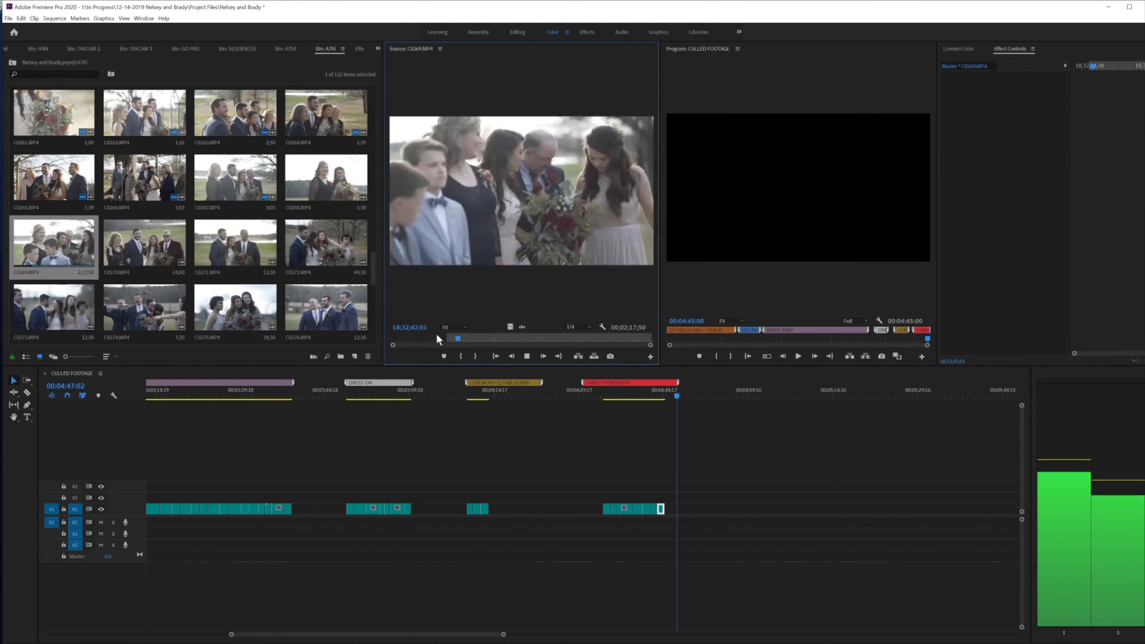
click(286, 48)
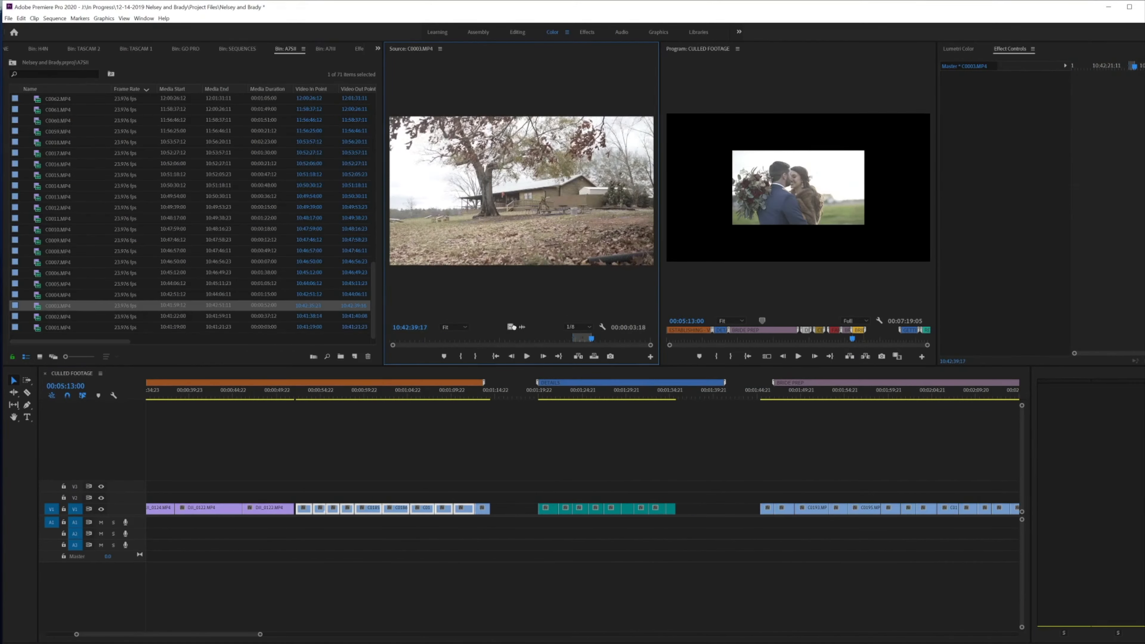